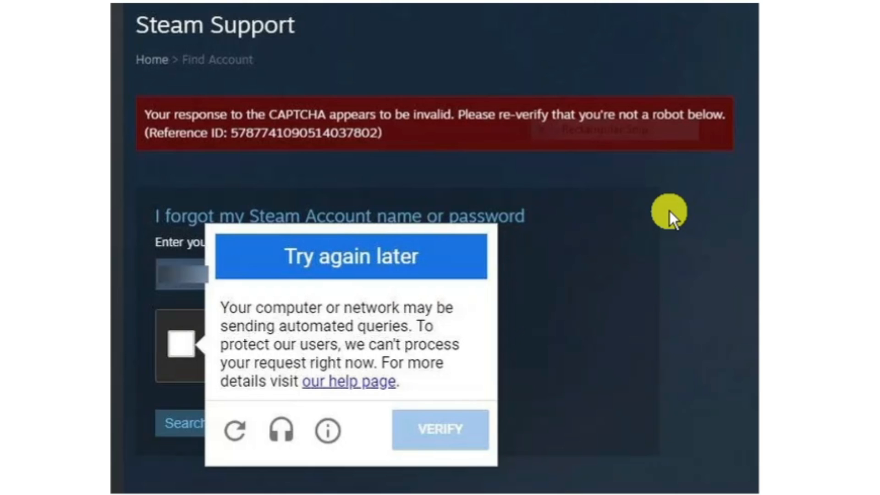
mouse_move(370, 319)
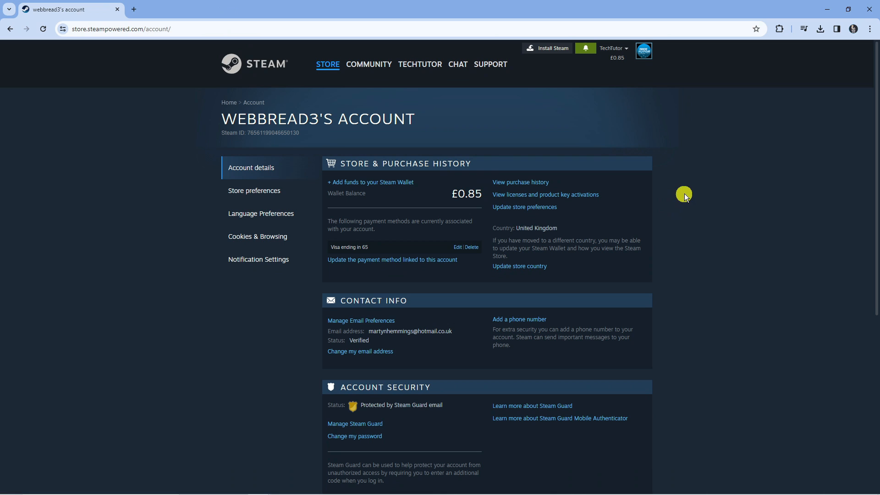
mouse_move(695, 206)
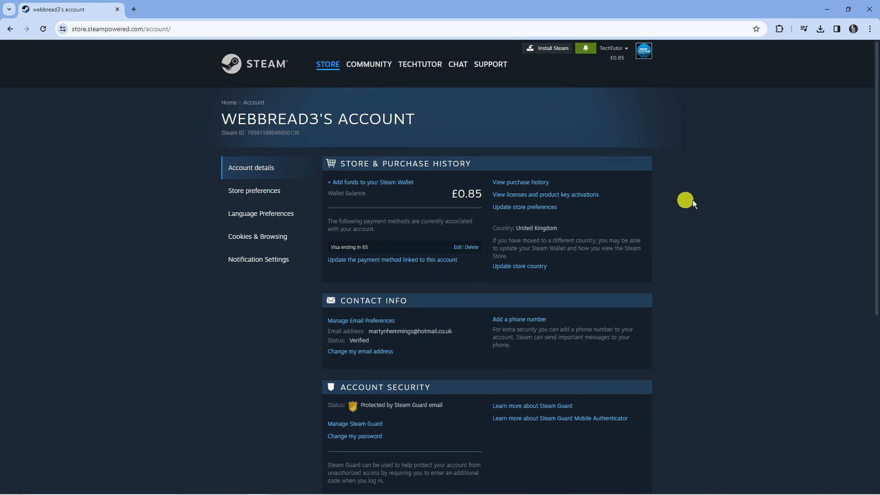
mouse_move(641, 200)
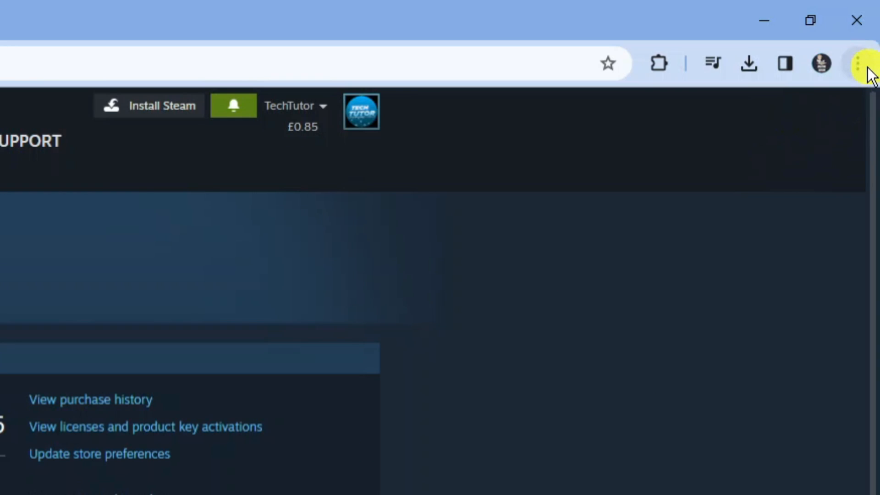
- Reach Chrome's History page through the three-dot menu
click(858, 64)
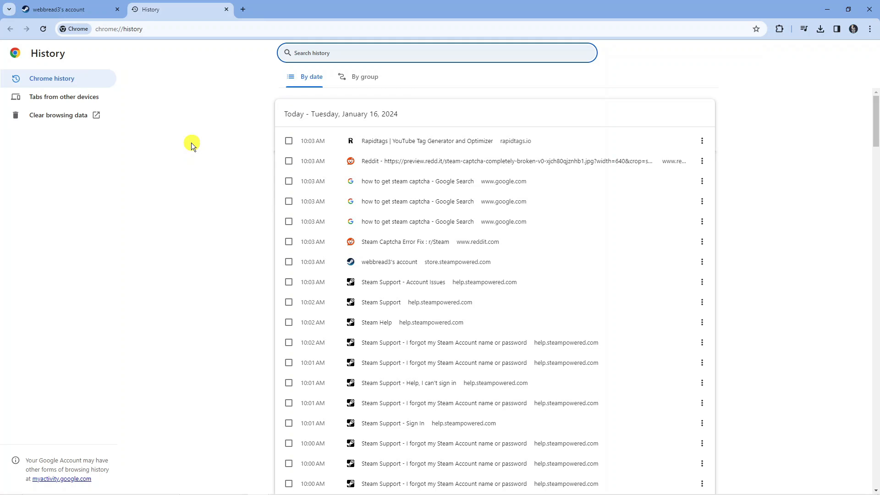
mouse_move(148, 198)
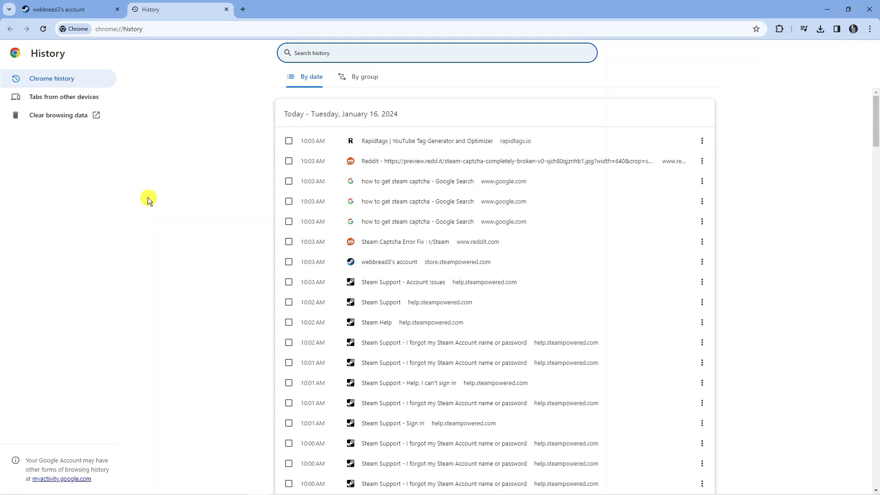
- Clear browsing history, cookies and cached files for All time via Clear browsing data
click(59, 116)
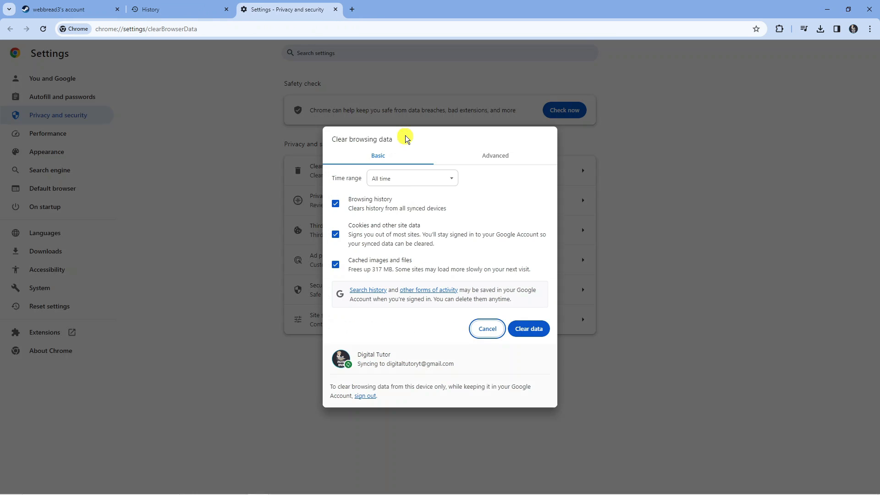
mouse_move(281, 231)
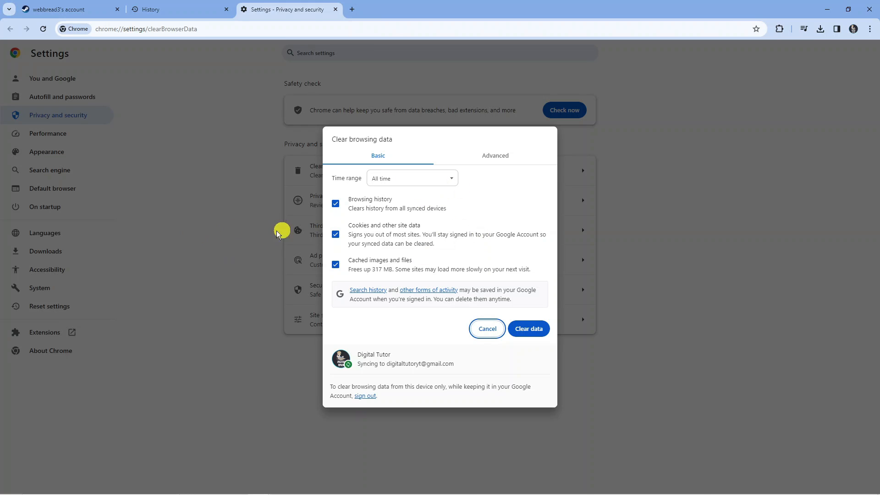
mouse_move(358, 250)
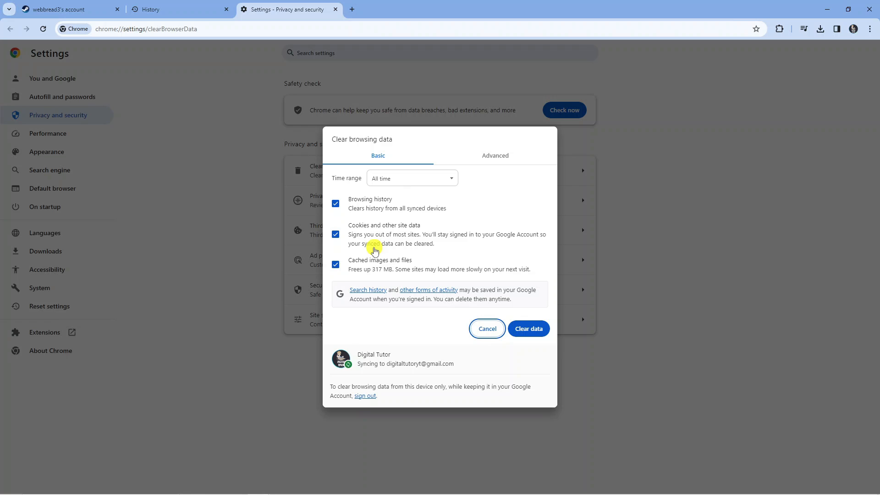
mouse_move(380, 253)
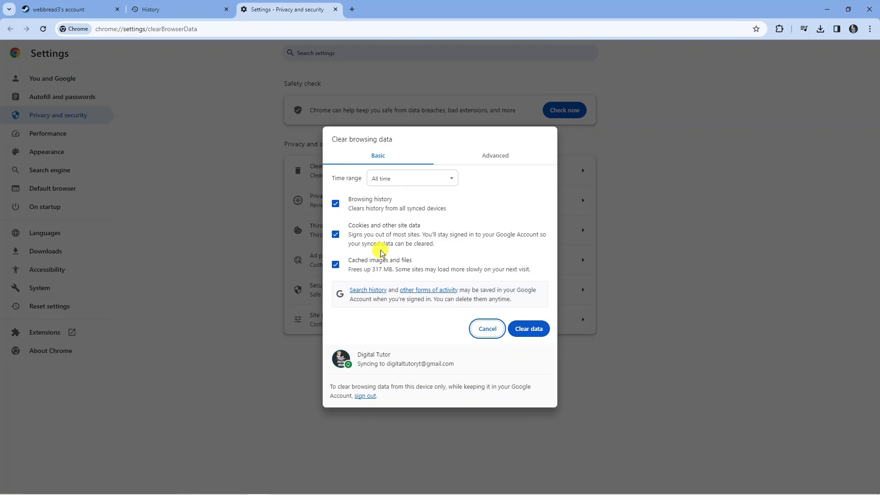
mouse_move(554, 325)
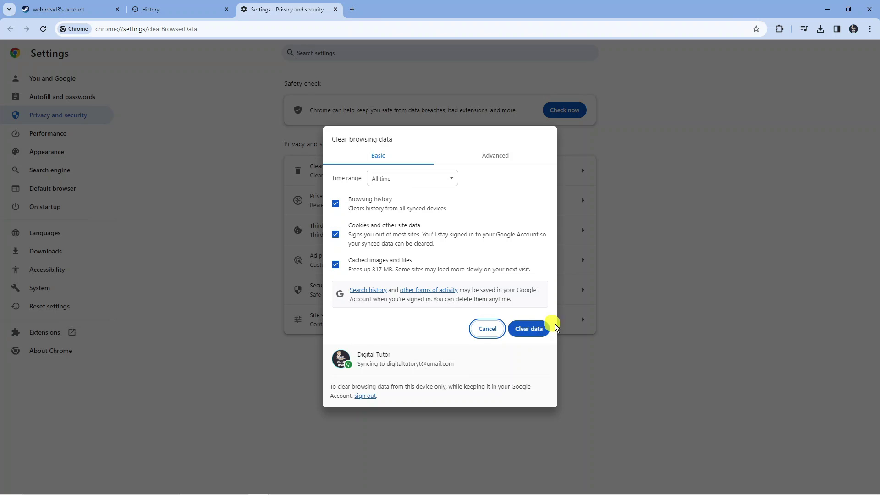
click(528, 329)
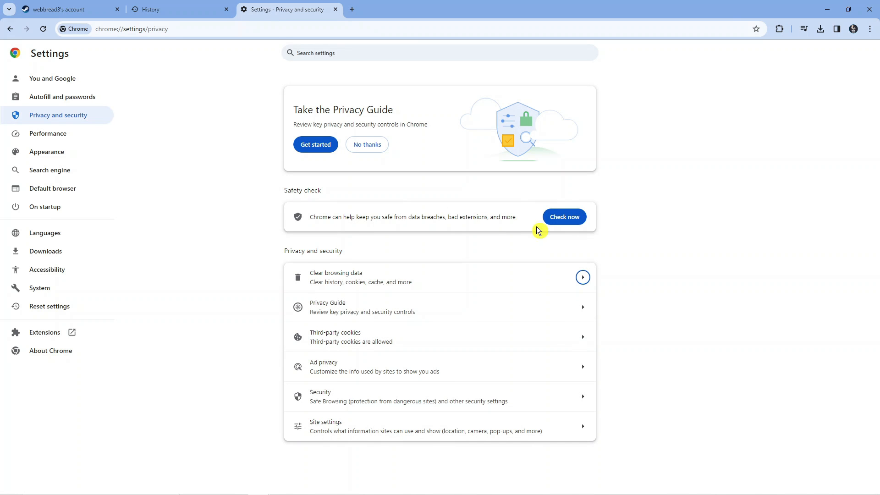
mouse_move(365, 157)
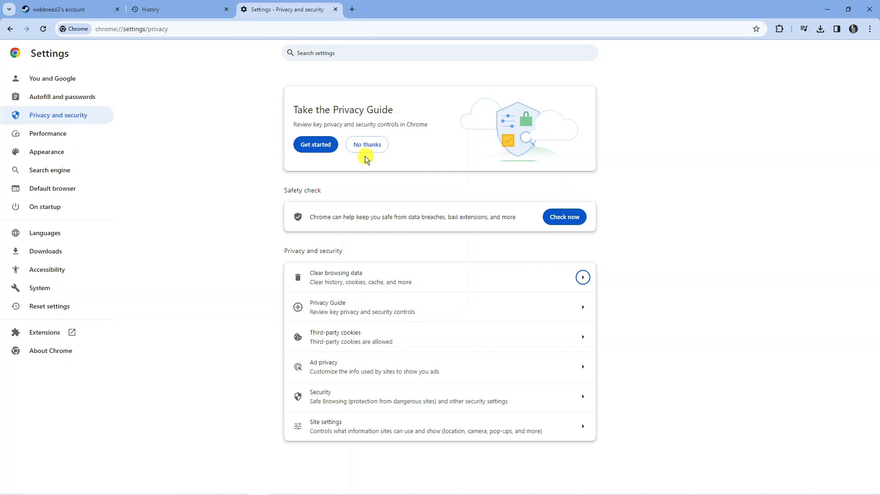
mouse_move(600, 178)
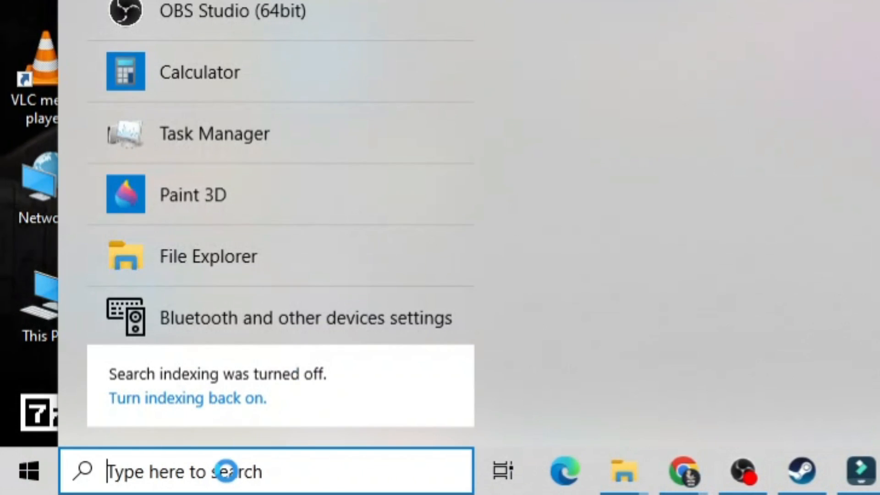
- Search 'run' in Start and launch the Run utility
text(run)
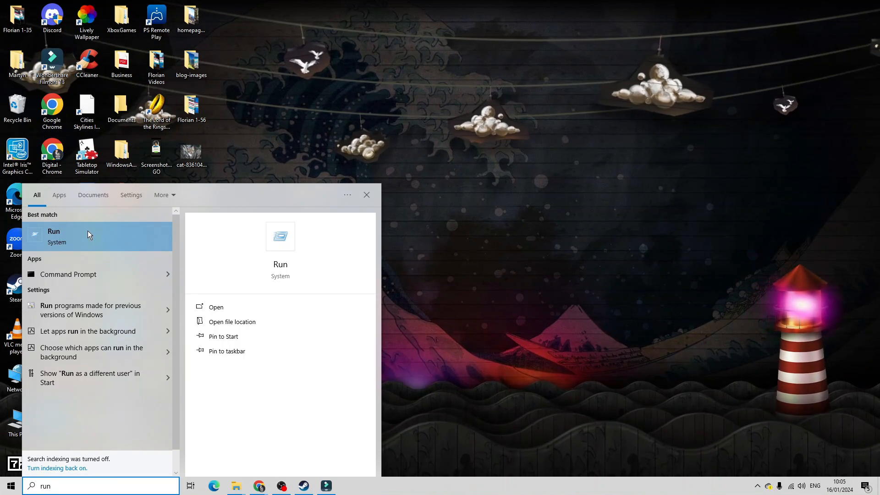
click(53, 231)
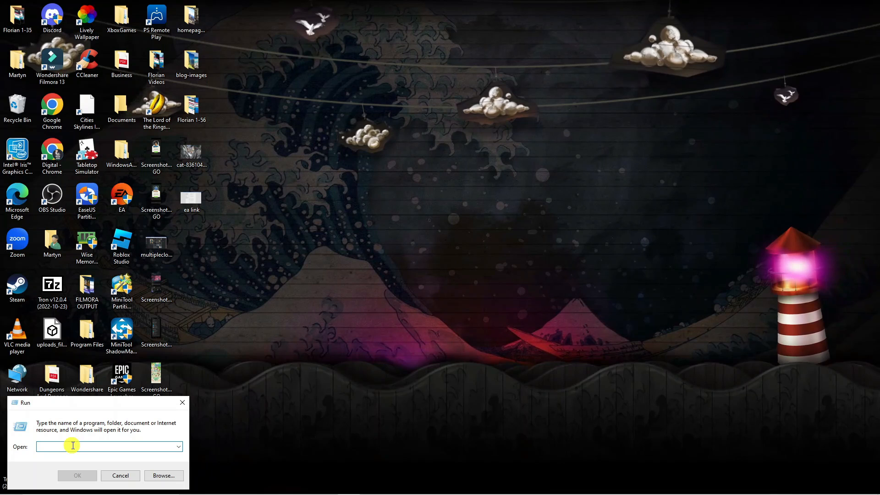
mouse_move(161, 445)
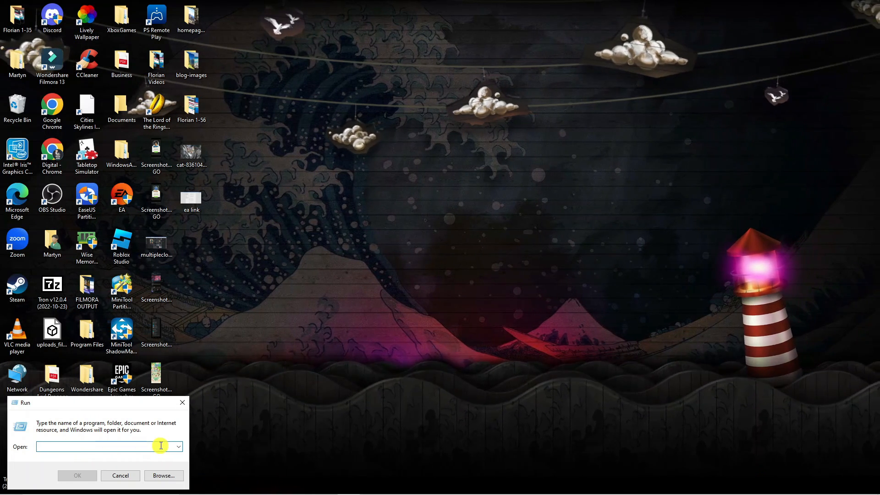
- Enter %temp in Run to open the user's Temp folder in File Explorer
text(%t)
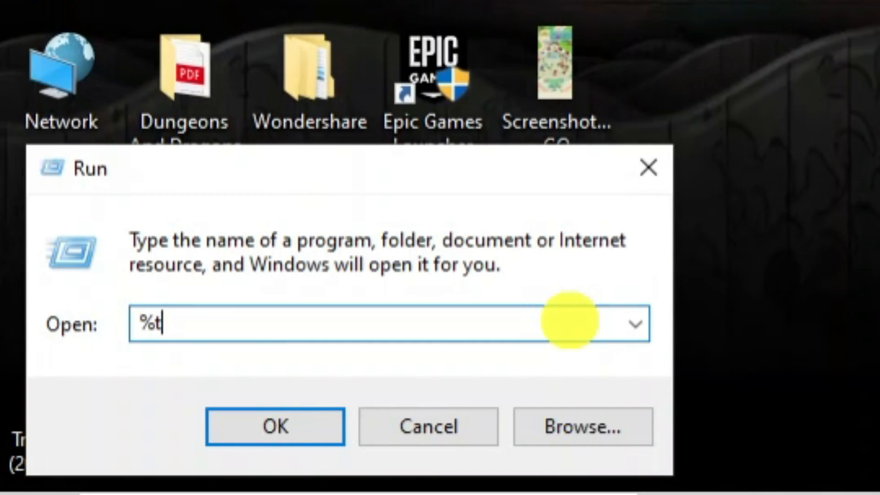
text(emp)
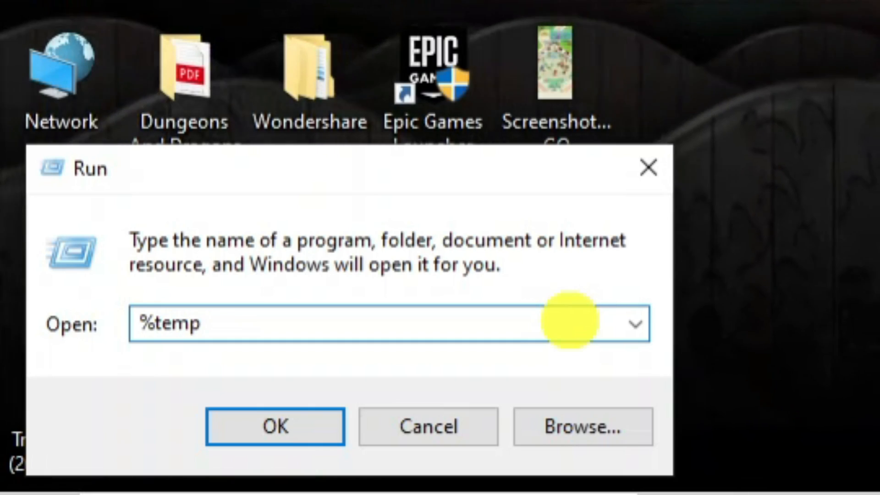
click(275, 426)
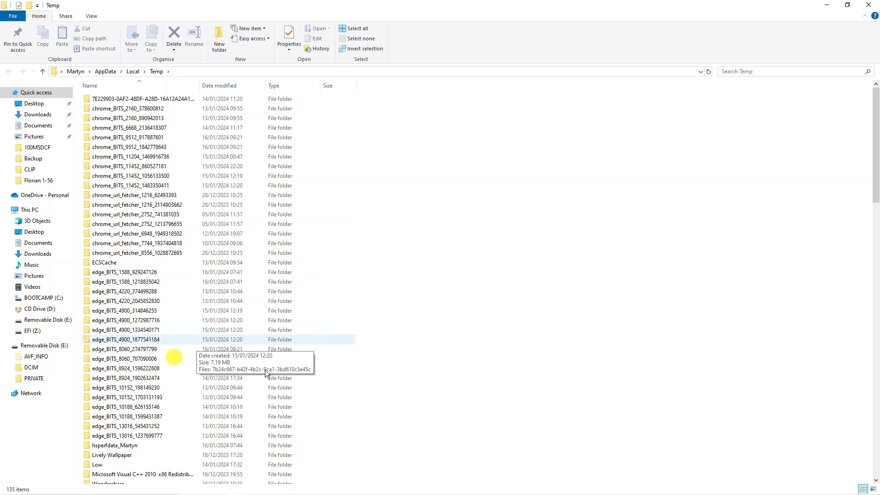
- Select all 134 Temp folder items and send them to the Recycle Bin
scroll(down, 3)
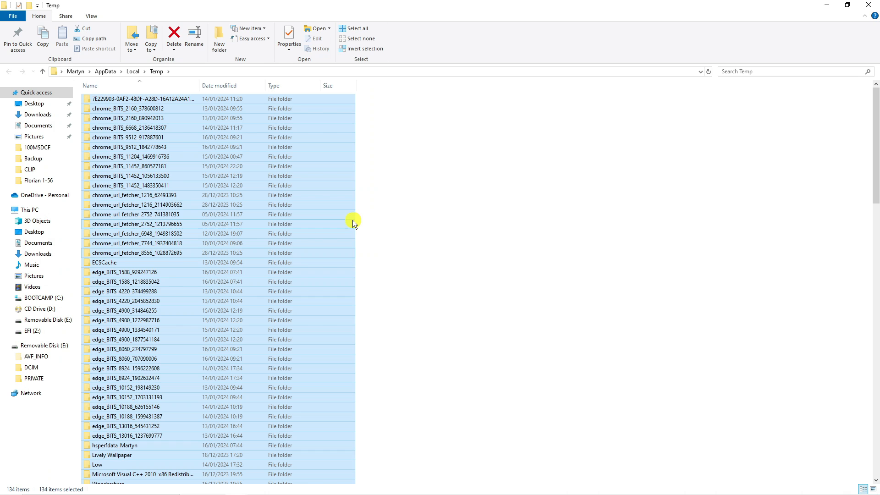
click(173, 36)
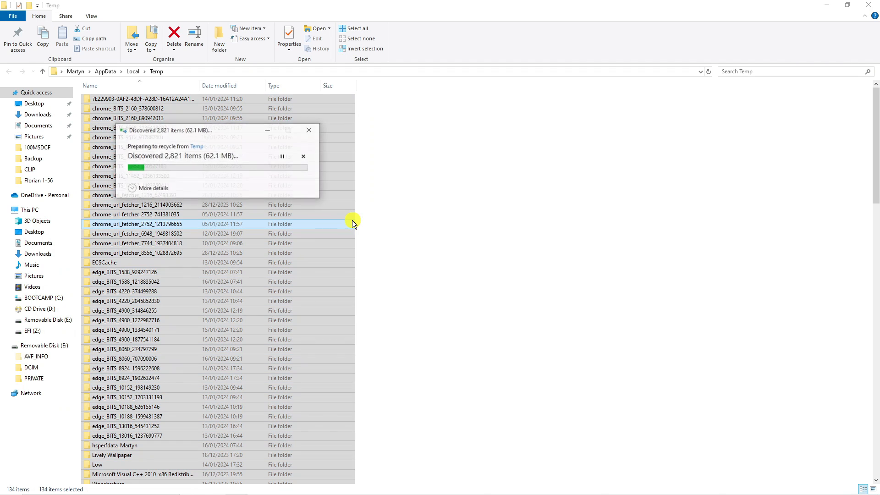